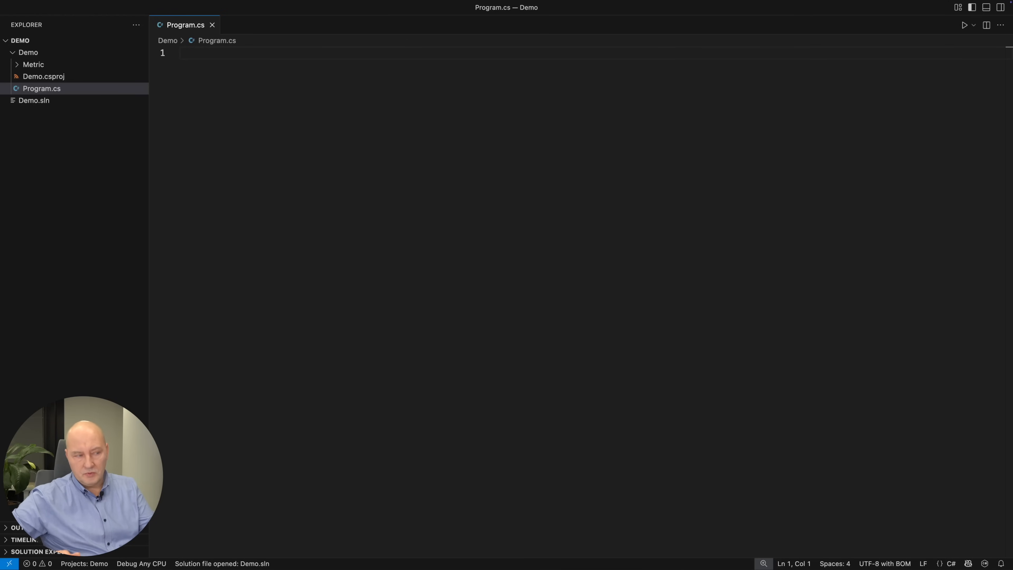
Define askLucie returning 2.0 (France server) and askMichael returning 3.1 (USA server)
{"action": "type", "text": "double askLucie() =>"}
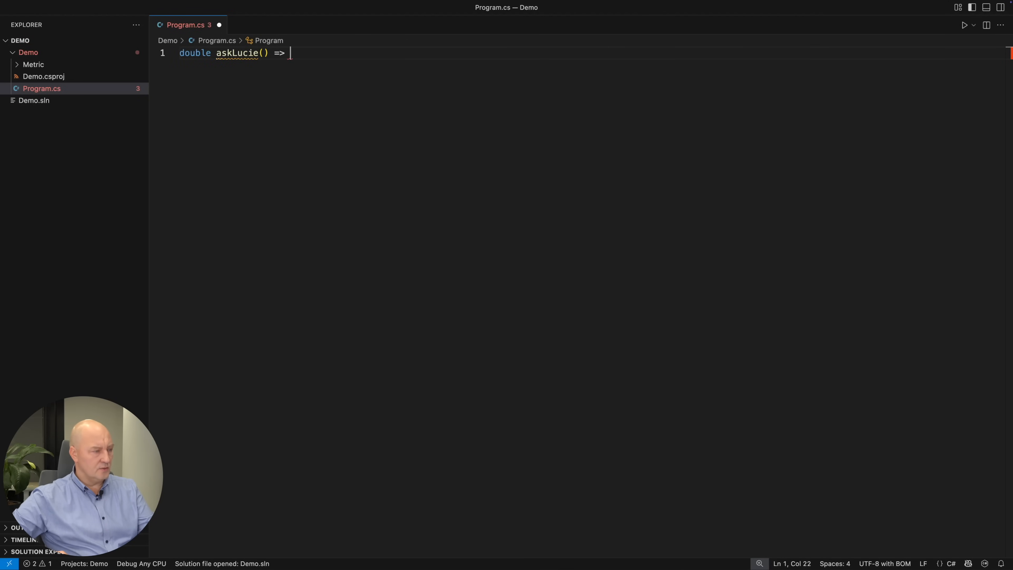
{"action": "type", "text": "2.0;"}
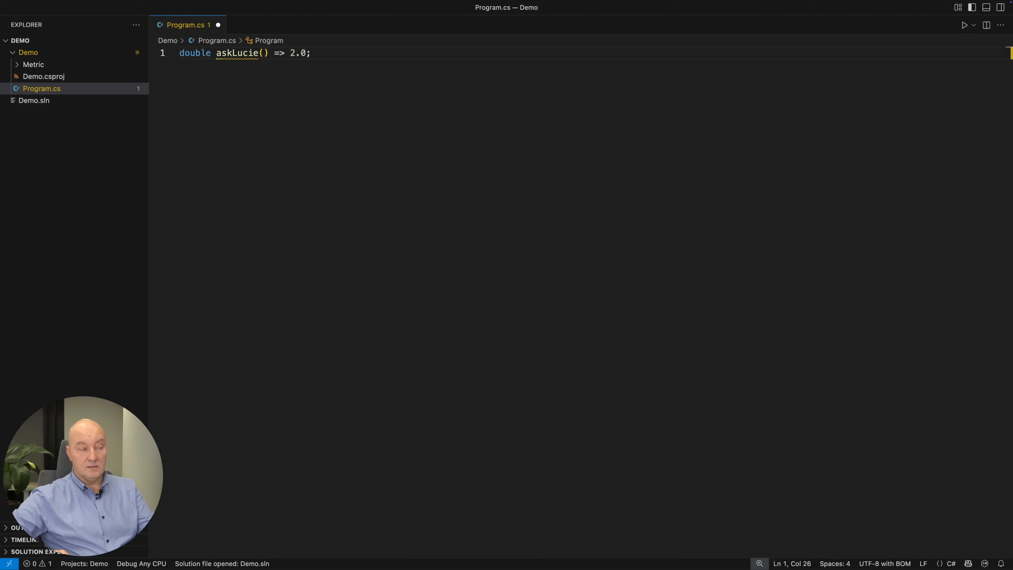
{"action": "type", "text": "// Server in France"}
{"action": "type", "text": "var width = askLucie();"}
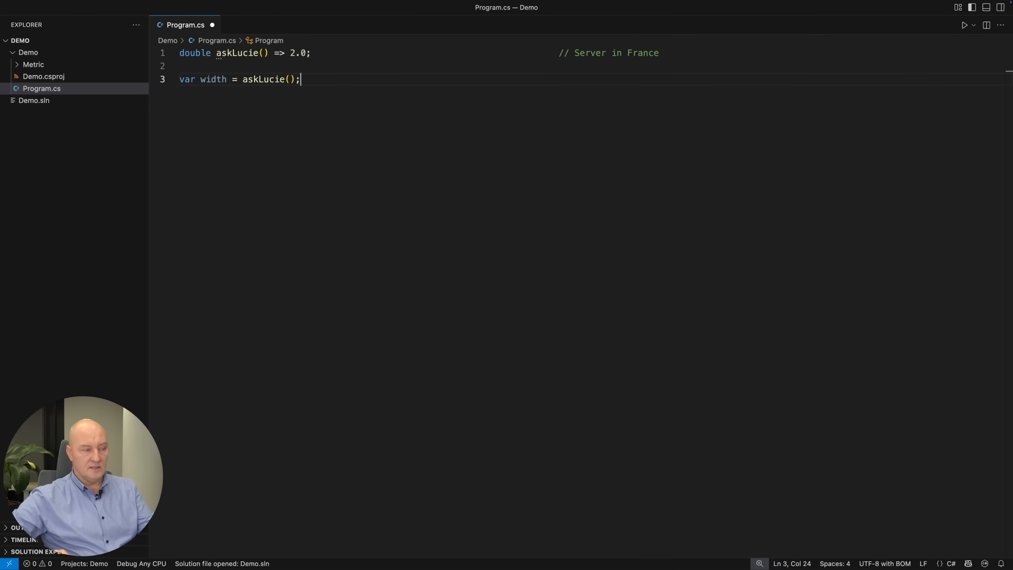
{"action": "type", "text": "double a"}
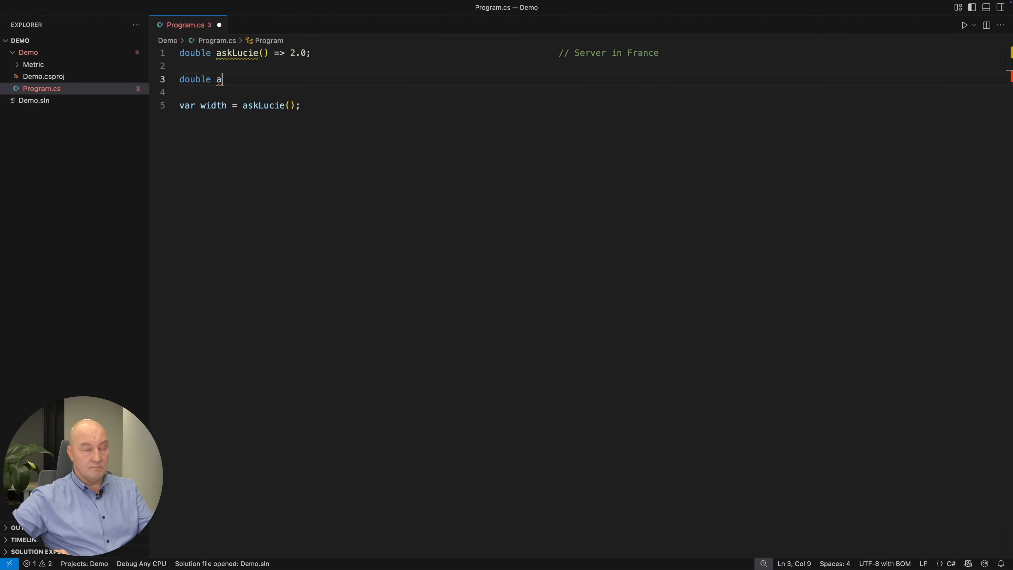
{"action": "type", "text": "skMichael() => 3.1;                                             // Server in USA"}
{"action": "type", "text": "var"}
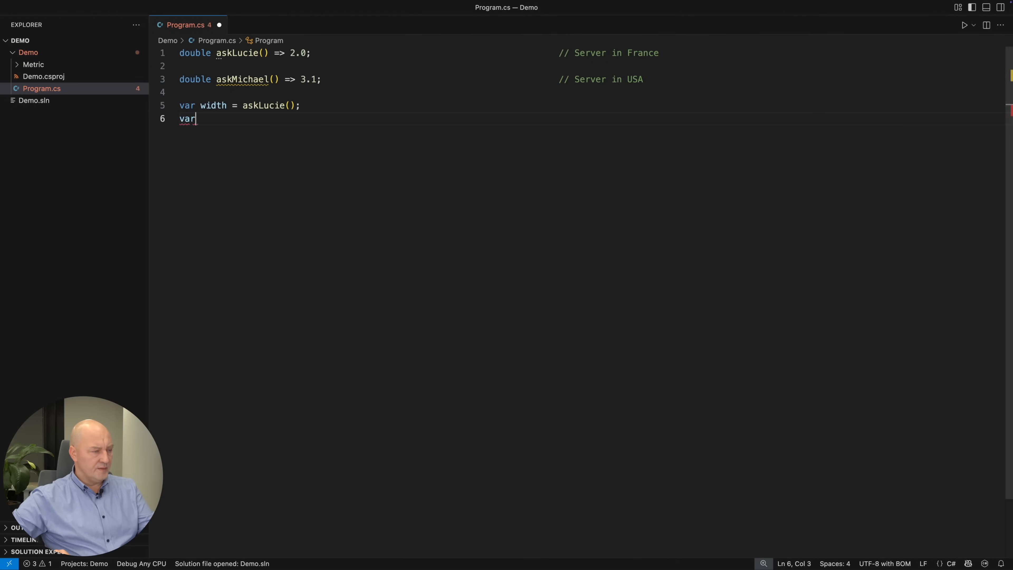
Store width and breadth from the servers, compute area and print '{width} x {breadth} = {area}'
{"action": "type", "text": "breadth = askMichael();"}
{"action": "left_click", "coordinate": [580, 144]}
{"action": "type", "text": "var area = w"}
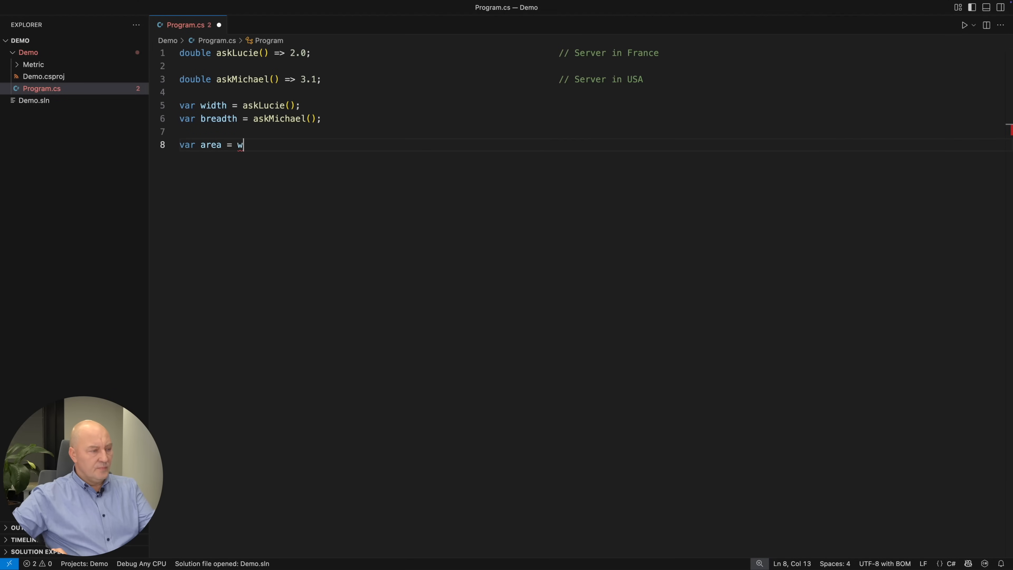
{"action": "type", "text": "idth * breadth;"}
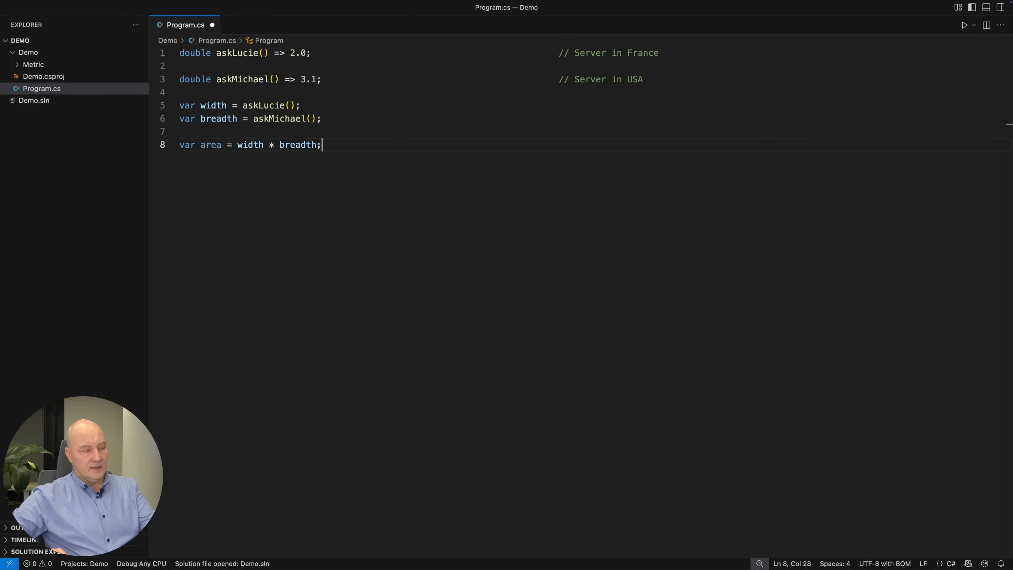
{"action": "type", "text": "Console.WriteLine($\"{width} x {breadth} = {area}\");"}
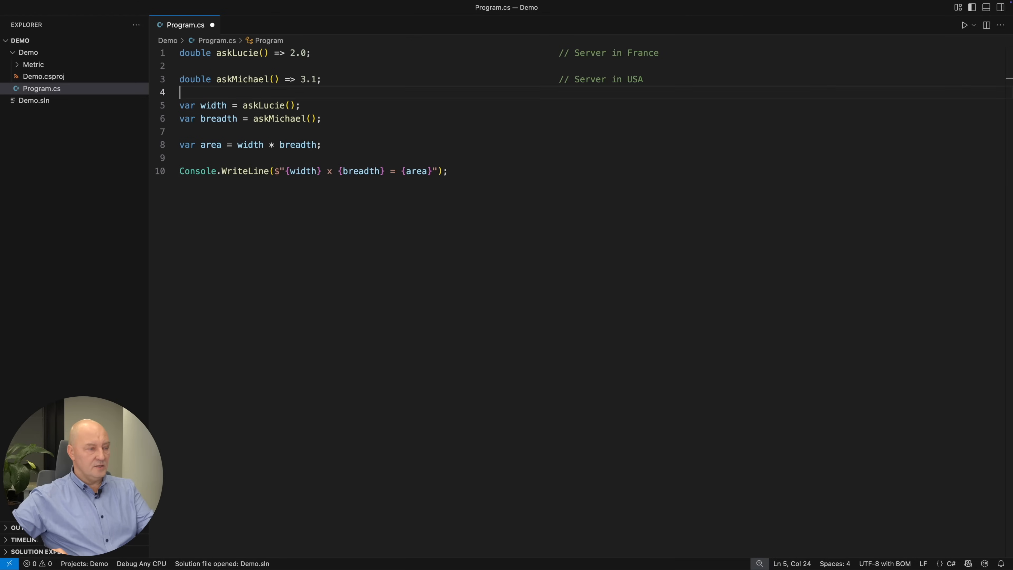
Note that the France server responds in meters and the USA server in feet
{"action": "type", "text": "; respond"}
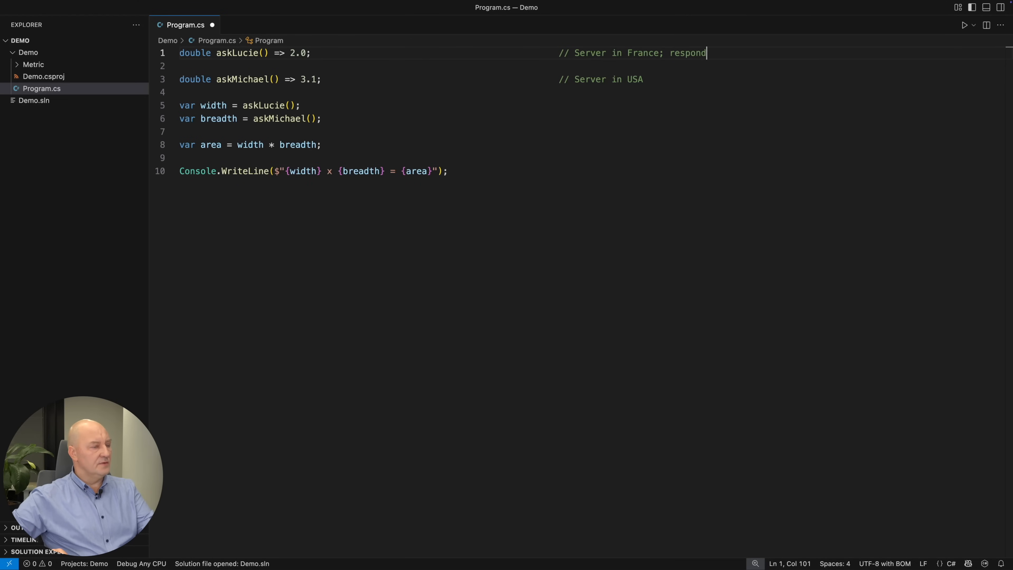
{"action": "type", "text": "s in meters"}
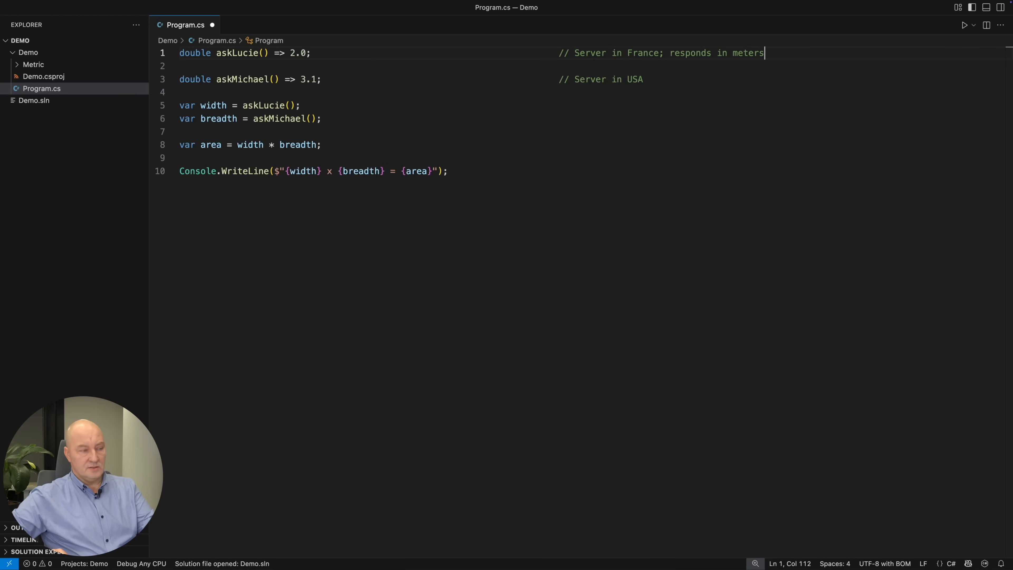
{"action": "type", "text": "; respond"}
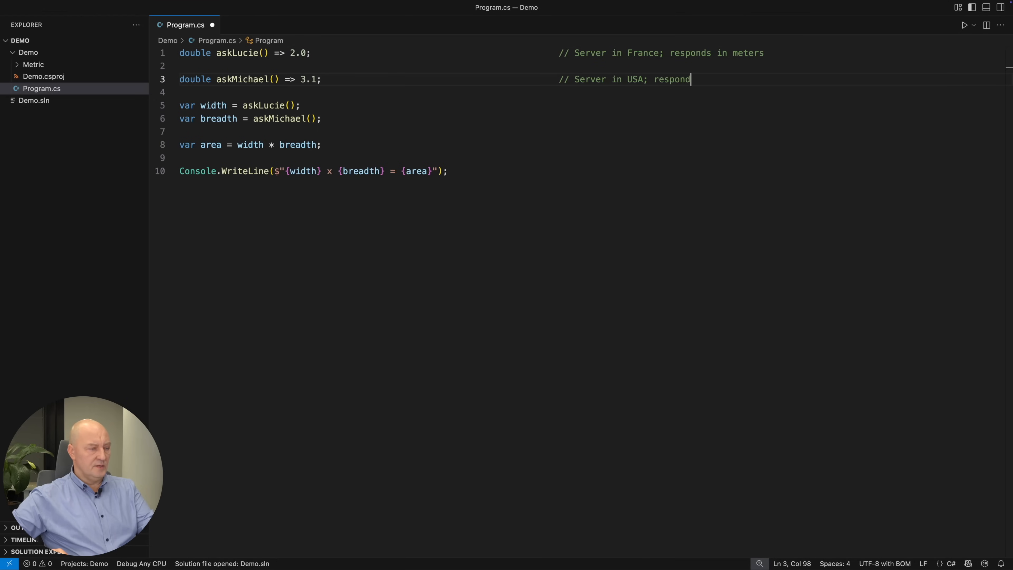
{"action": "type", "text": "s in feet"}
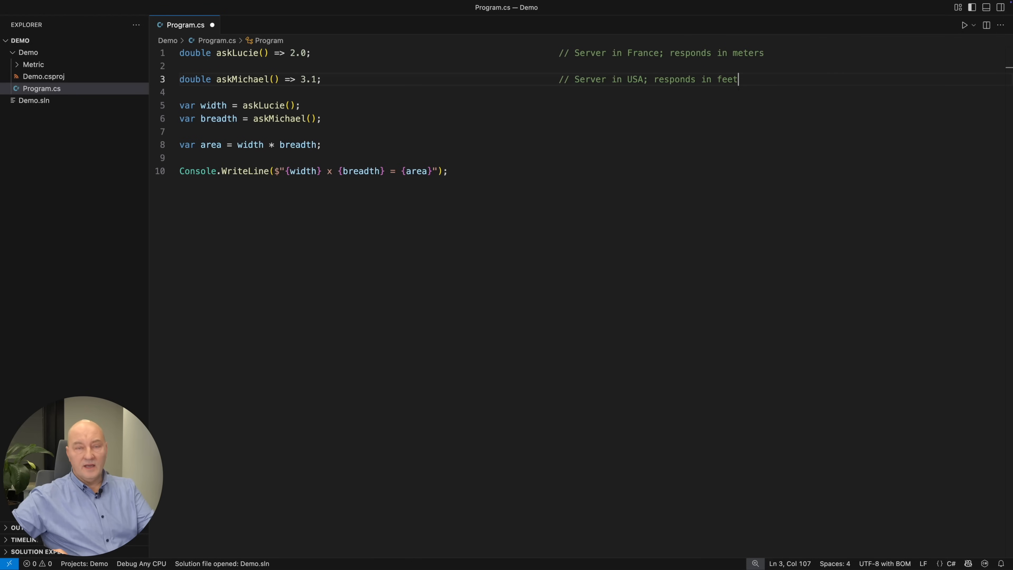
Add a '// Square meters? Square feet?' comment after the area line
{"action": "left_click", "coordinate": [321, 144]}
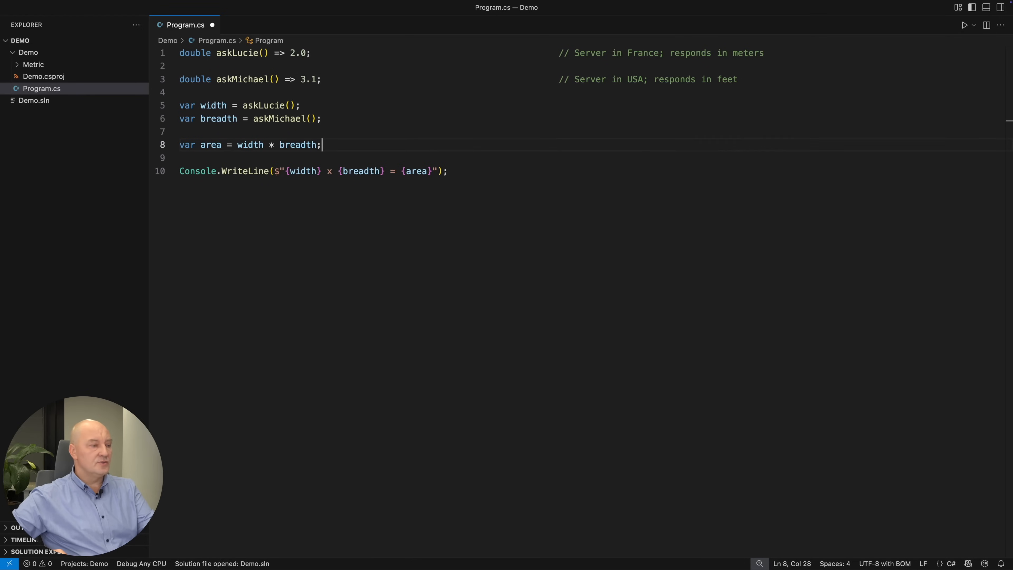
{"action": "type", "text": "// Square meters?"}
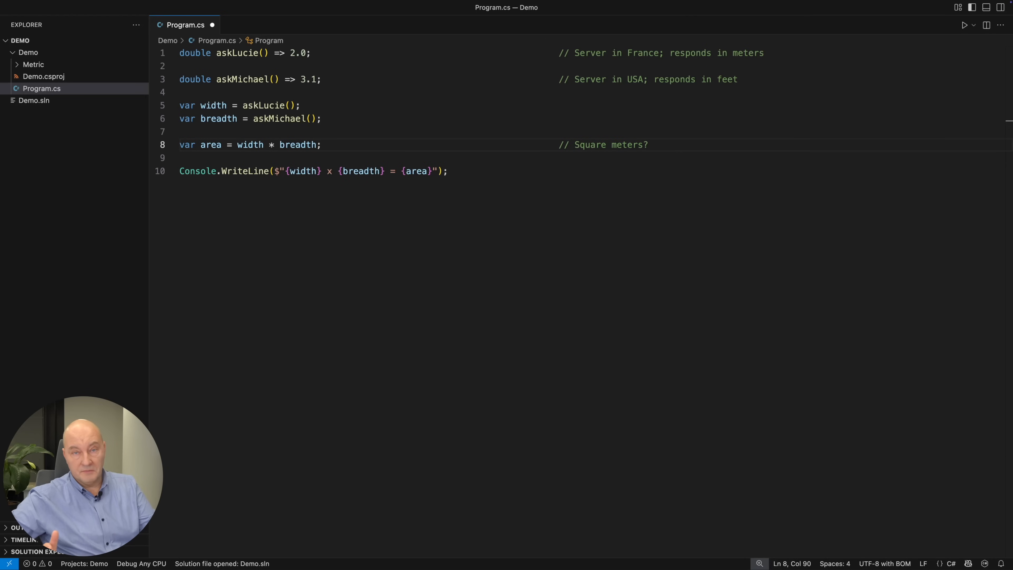
{"action": "type", "text": "Square feet?"}
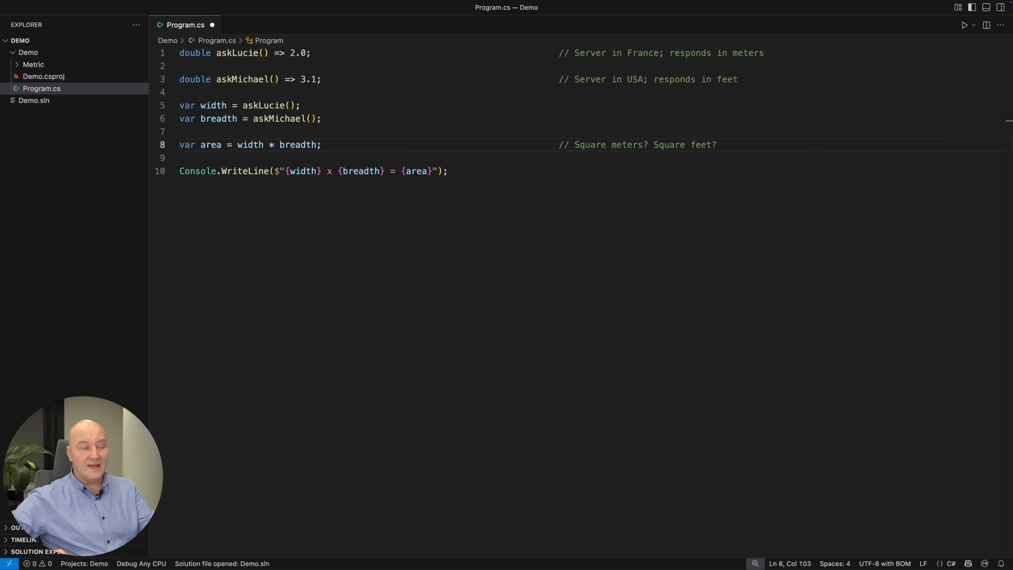
Rename width to mWidth, breadth to ftBreadth and add 'var mBreadth = ftBreadth / 3.28084;'
{"action": "left_click", "coordinate": [197, 105]}
{"action": "type", "text": "mWi"}
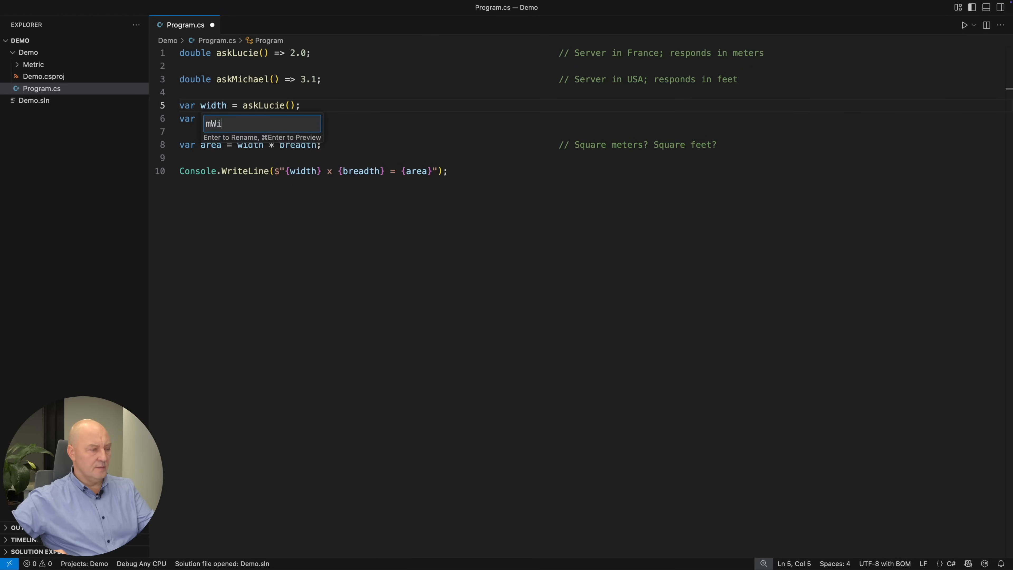
{"action": "key", "text": "Return"}
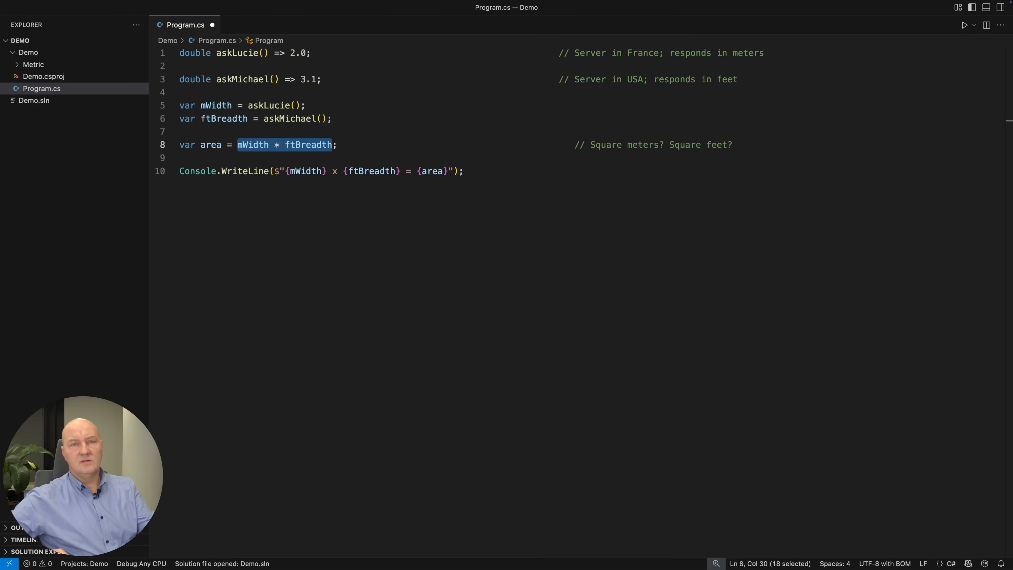
{"action": "left_click", "coordinate": [332, 119]}
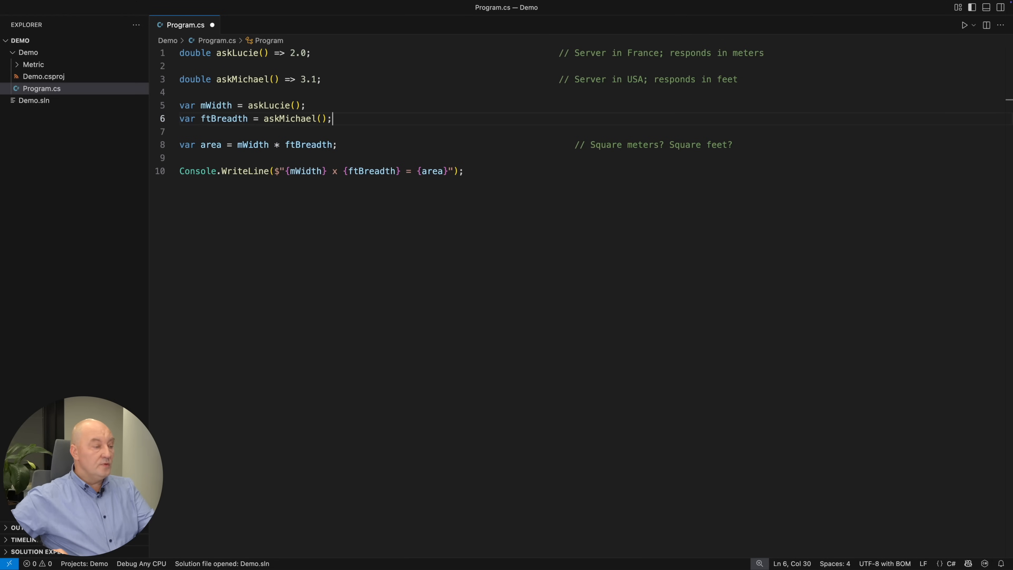
{"action": "type", "text": "var mBreadth = f"}
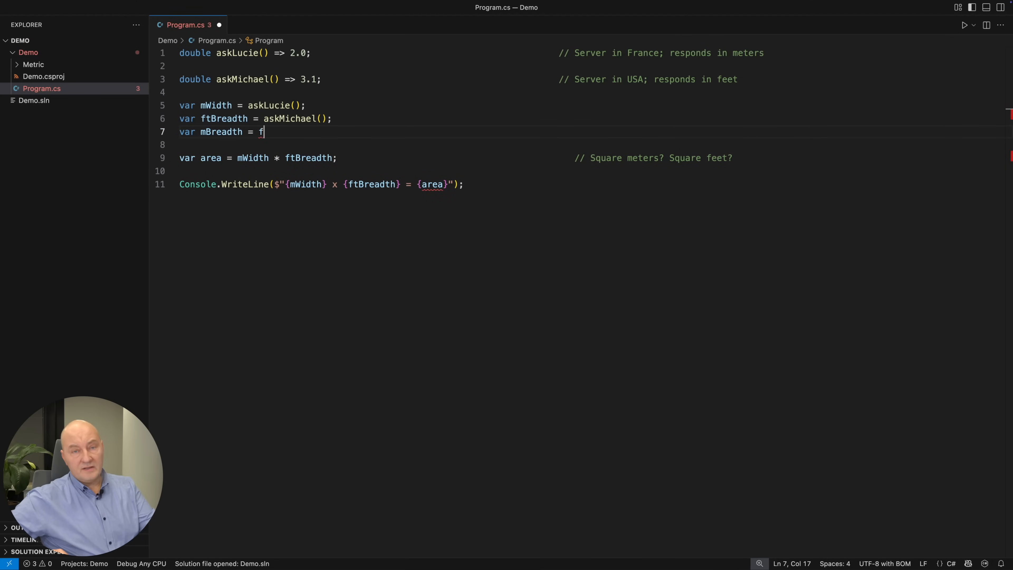
{"action": "type", "text": "tBreadth / 3.28084;"}
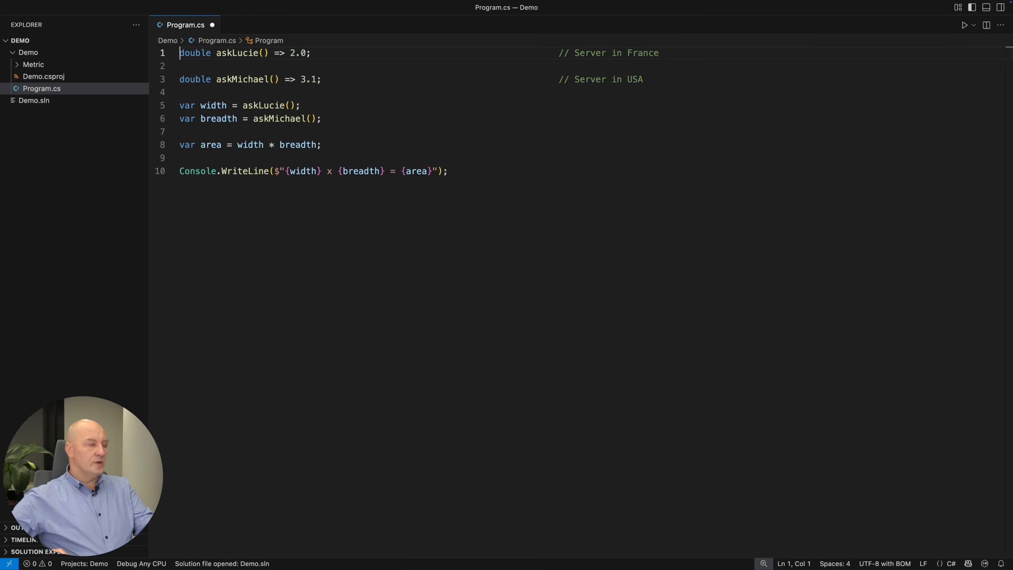
Add 'using Metric;' and change the server functions' return type from double to Length
{"action": "type", "text": "using"}
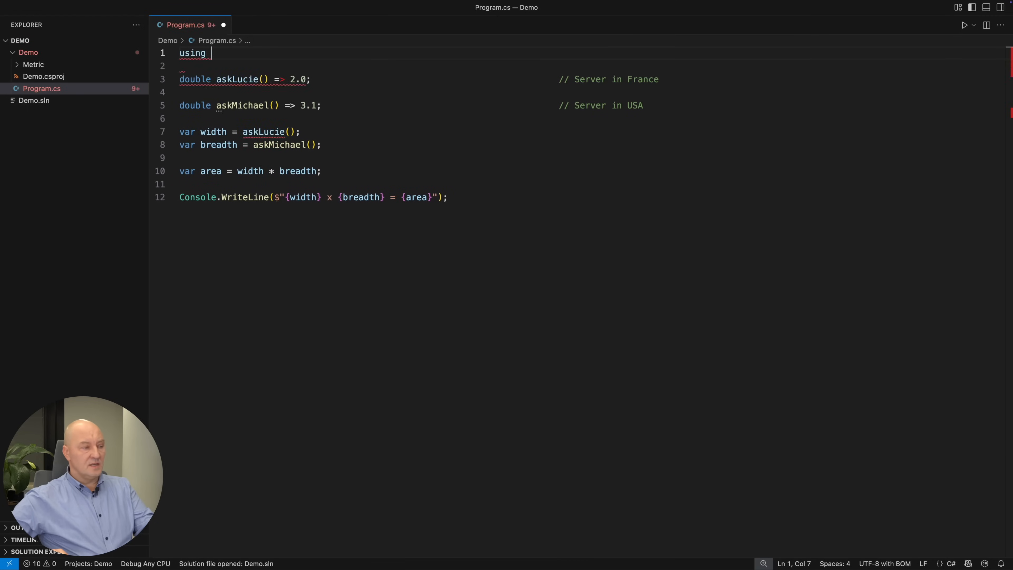
{"action": "type", "text": "Metric;"}
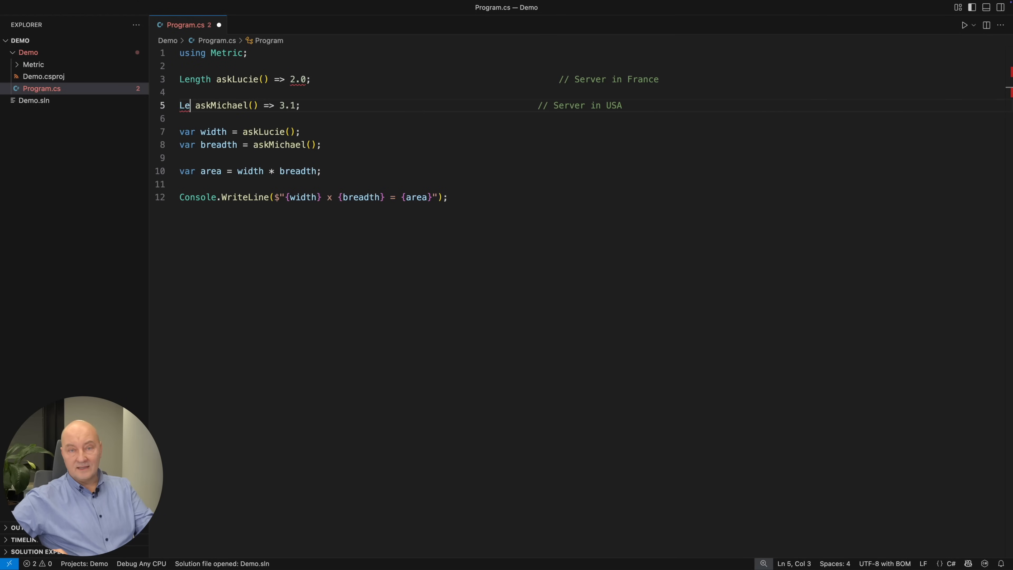
{"action": "type", "text": "ngth"}
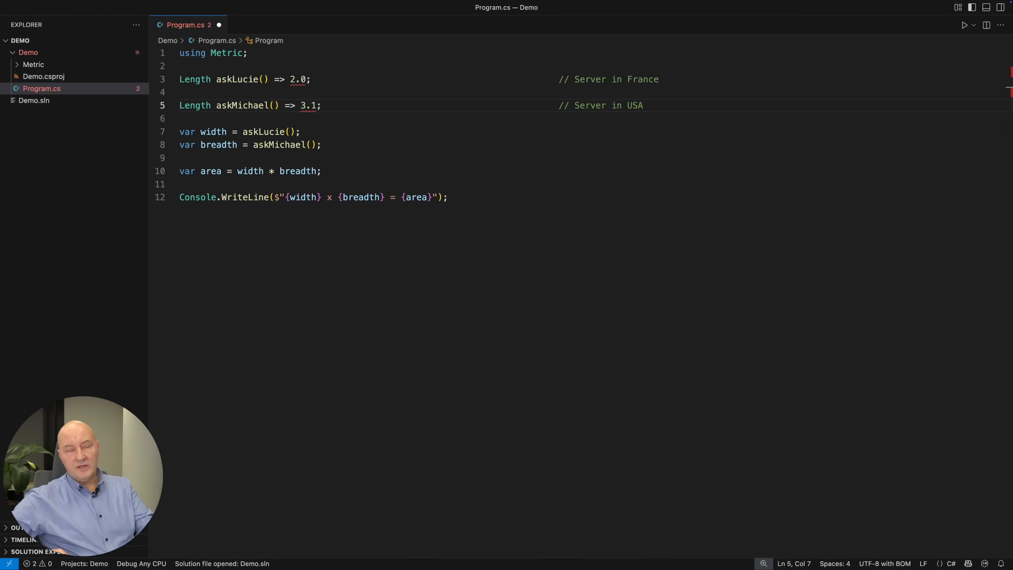
Make askLucie return 2.0.Meters and askMichael return 3.1.Feet
{"action": "left_click", "coordinate": [265, 79]}
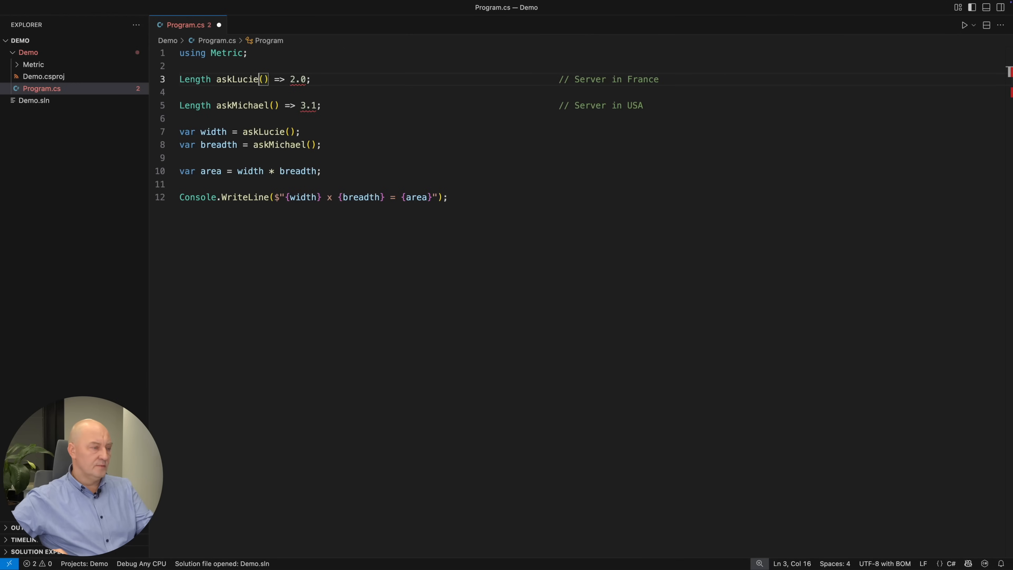
{"action": "type", "text": ".Met"}
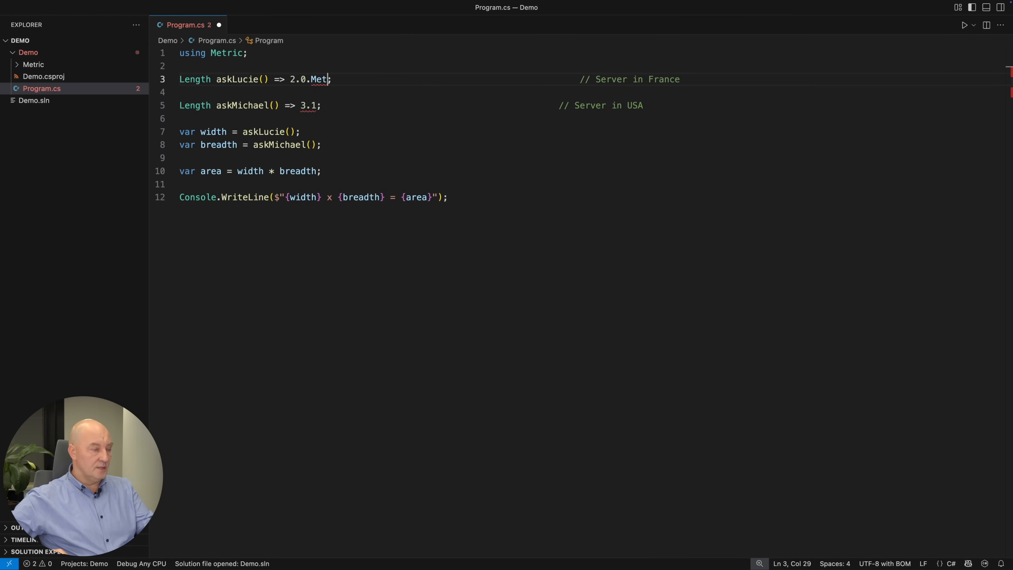
{"action": "type", "text": "ers"}
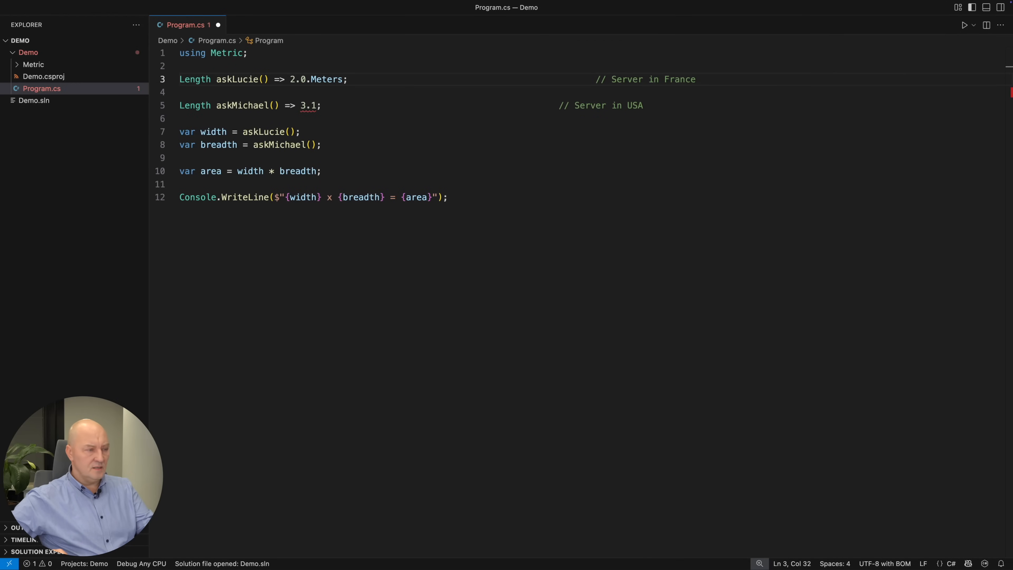
{"action": "type", "text": ".Fe"}
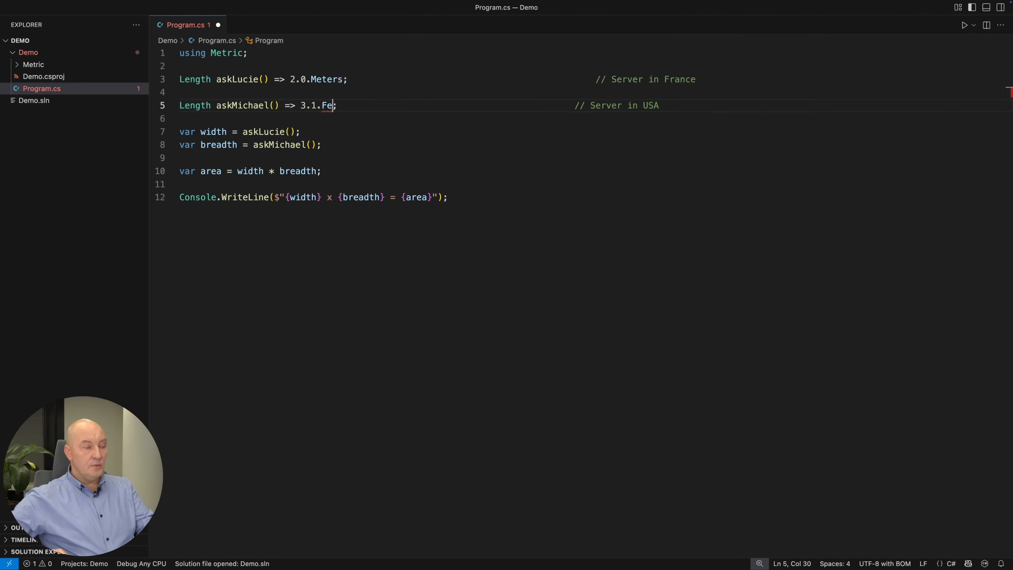
{"action": "type", "text": "et"}
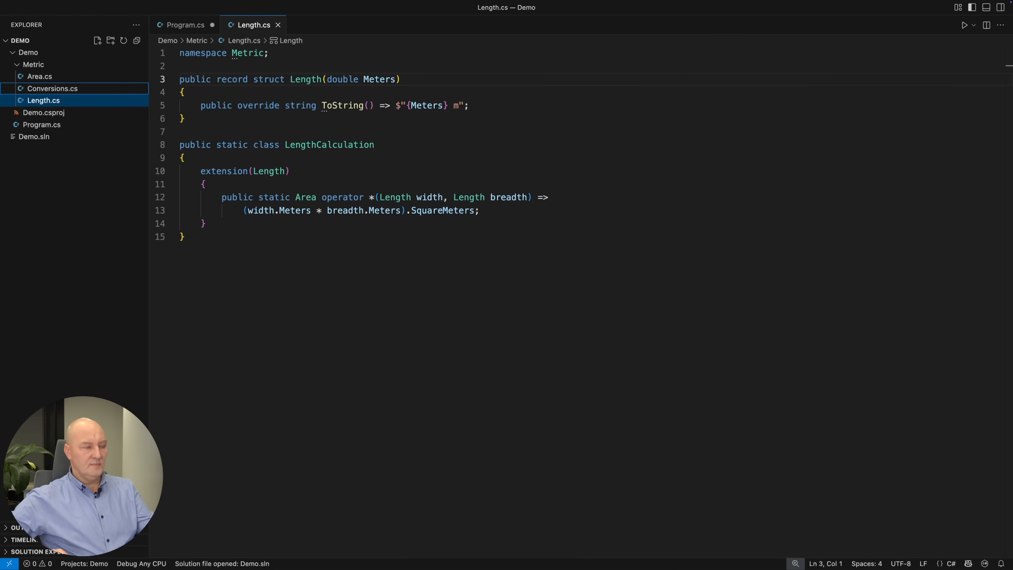
View Conversions.cs defining Meters, Centimeters, Feet and Inches extensions
{"action": "left_click", "coordinate": [53, 88]}
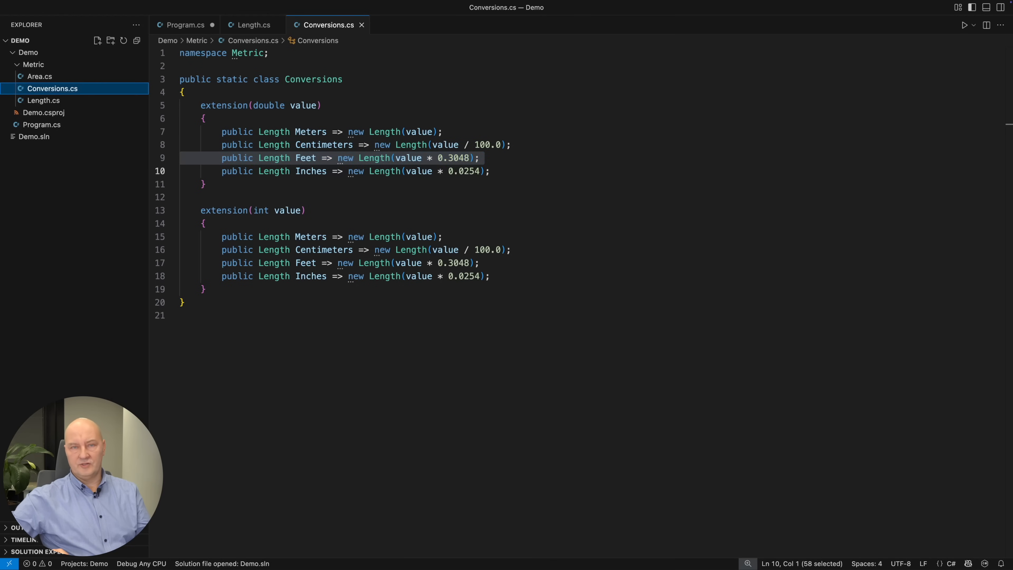
View the Area.cs type definition from the Metric folder
{"action": "left_click", "coordinate": [39, 76]}
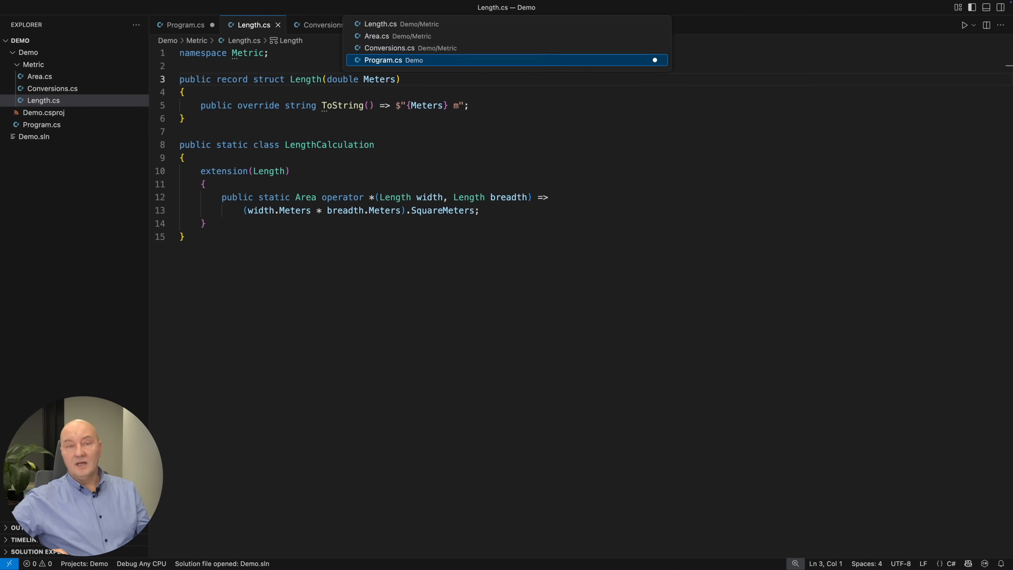
Back in Program.cs, declare width and breadth as Length and area as Area
{"action": "left_click", "coordinate": [383, 60]}
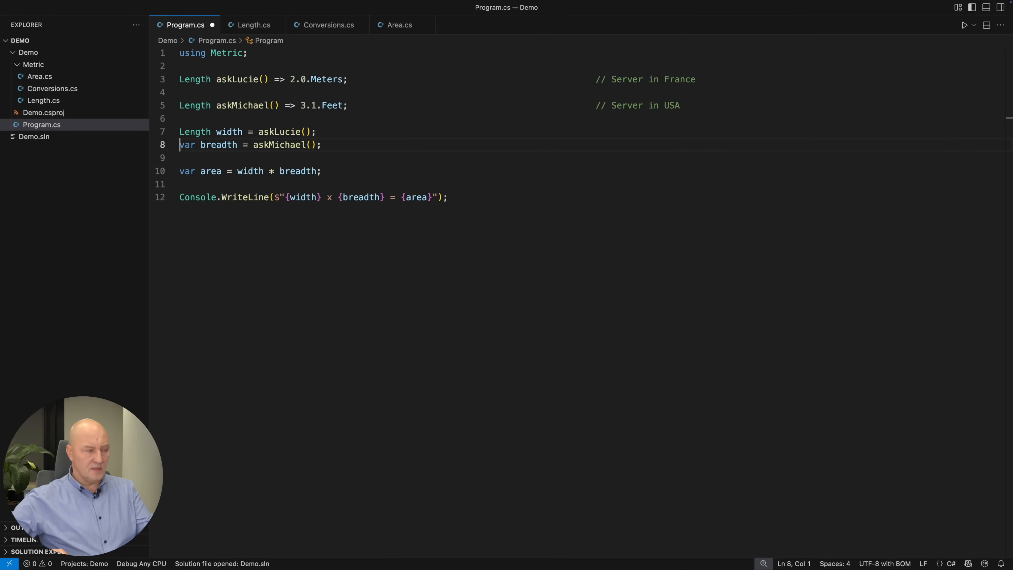
{"action": "type", "text": "Length"}
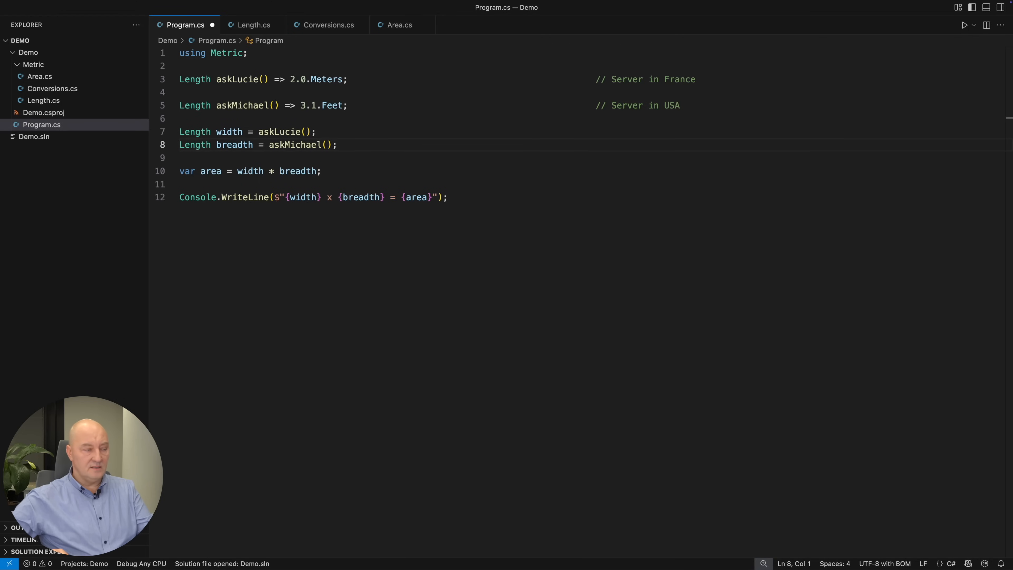
{"action": "type", "text": "Area"}
{"action": "type", "text": "dotnet run"}
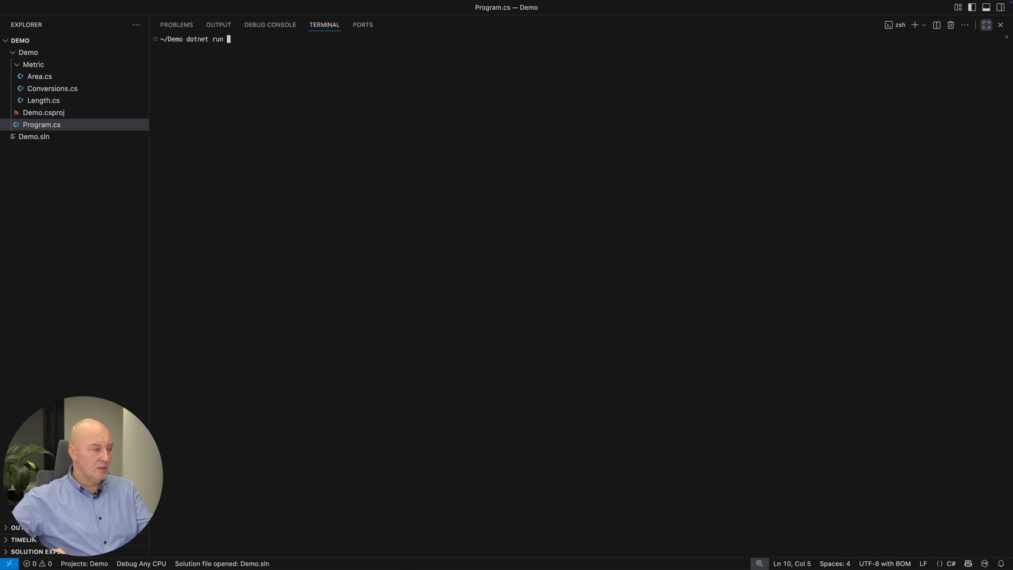
Run the demo with dotnet run in the terminal
{"action": "key", "text": "Return"}
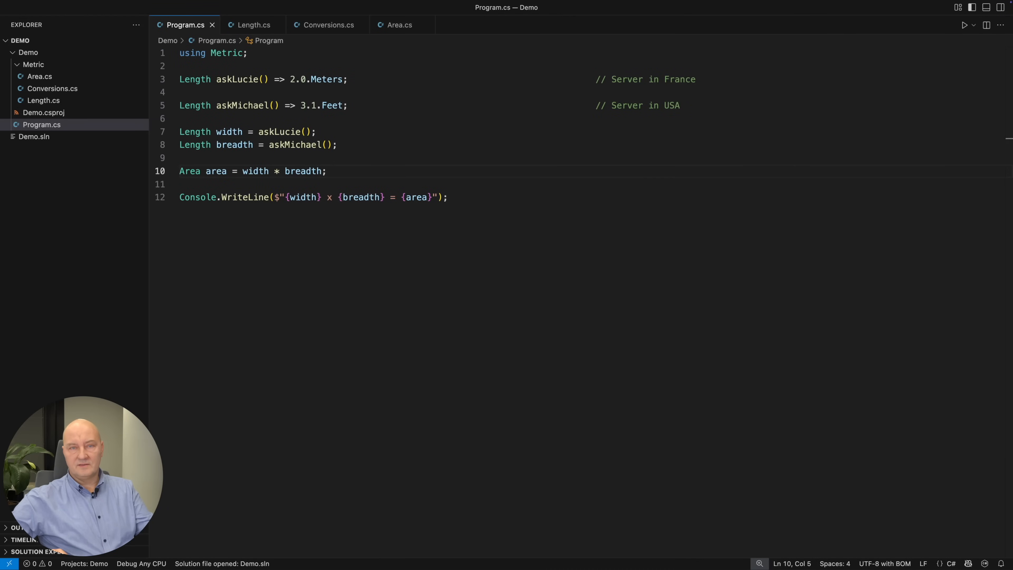
{"action": "left_click", "coordinate": [111, 41]}
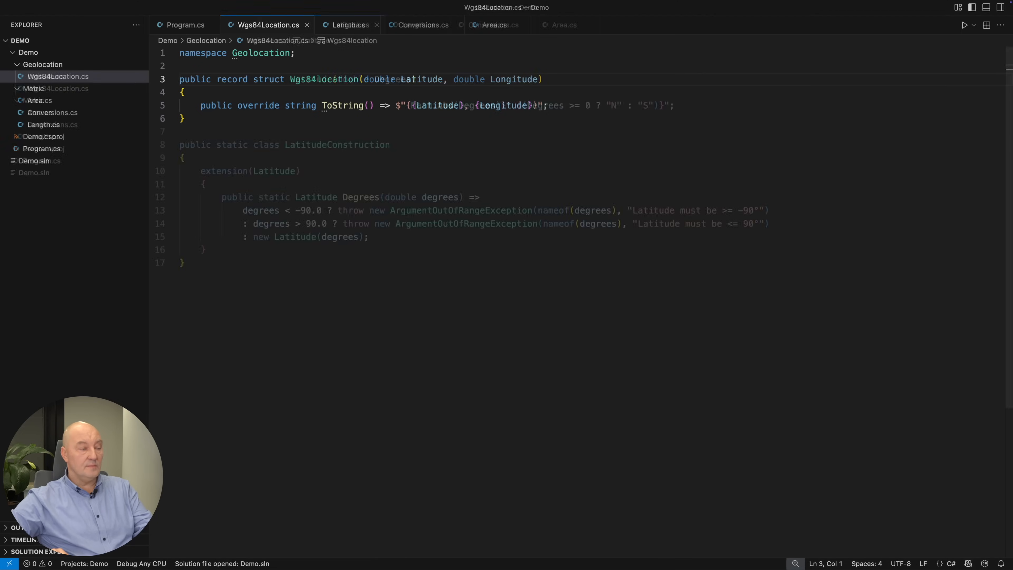
View the Latitude record validating Degrees within -90 to 90
{"action": "left_click", "coordinate": [351, 25]}
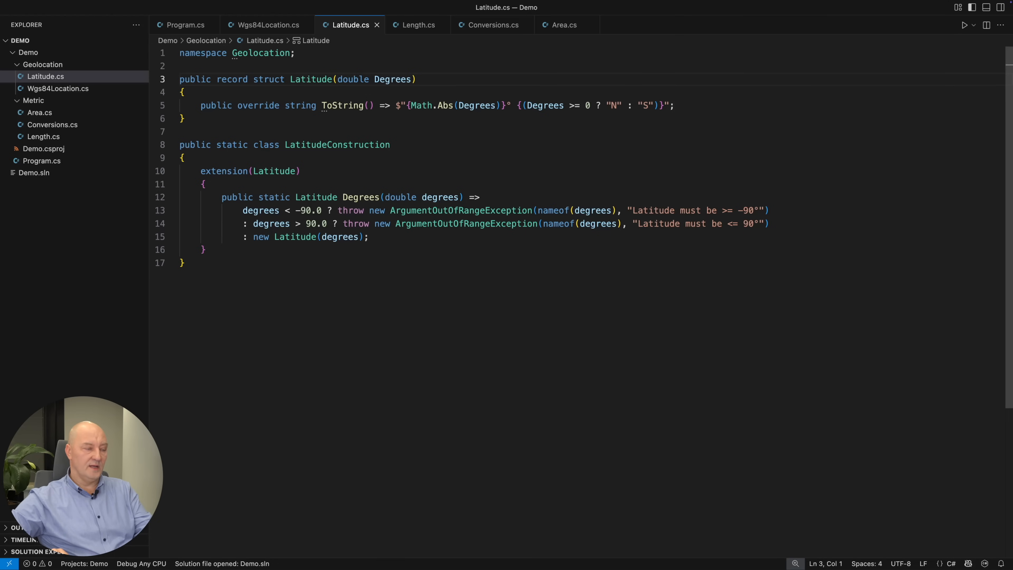
{"action": "left_click", "coordinate": [370, 237]}
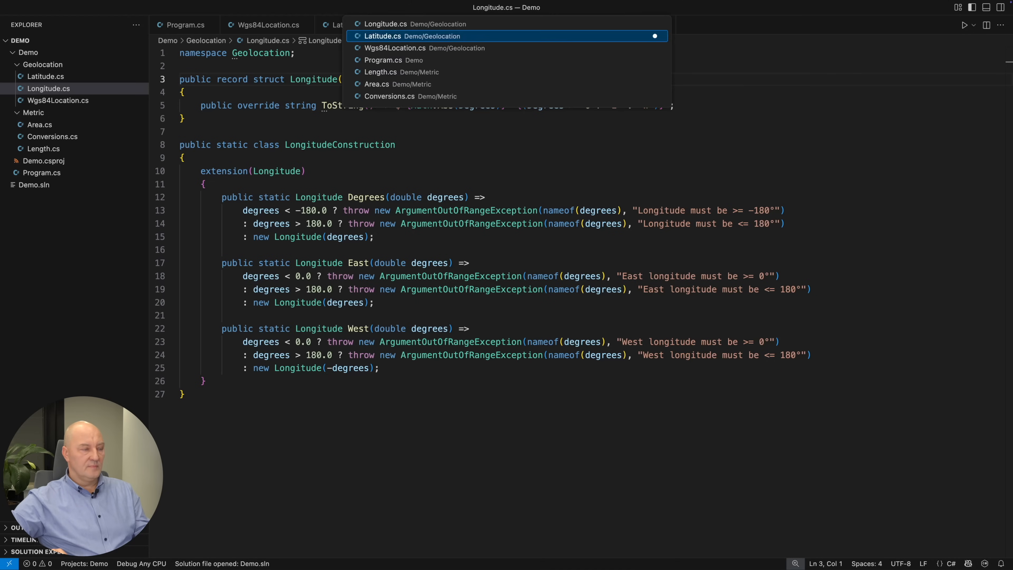
In Wgs84Location.cs, change the struct's Longitude parameter type from double to Longitude
{"action": "left_click", "coordinate": [395, 48]}
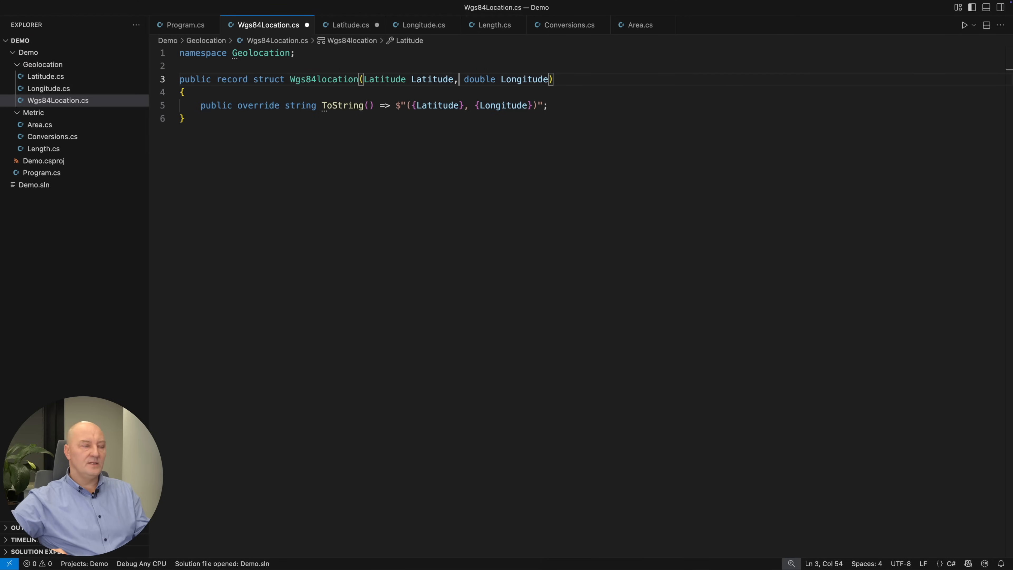
{"action": "type", "text": "Longitude"}
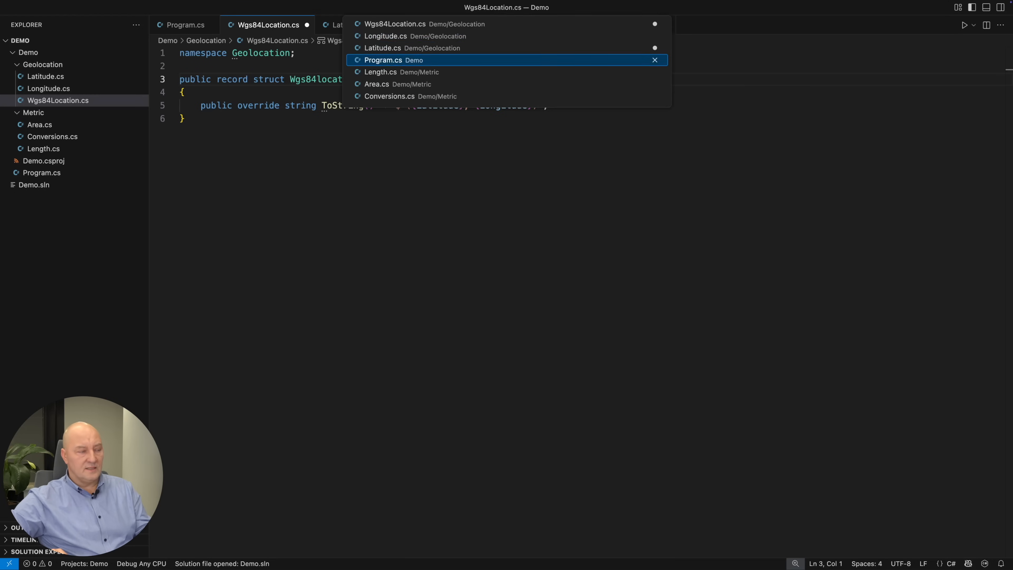
In Program.cs, add 'using Geolocation;' and create location as Wgs84location(Latitude.North(48.8584), Longitude.East(2.2945))
{"action": "left_click", "coordinate": [383, 60]}
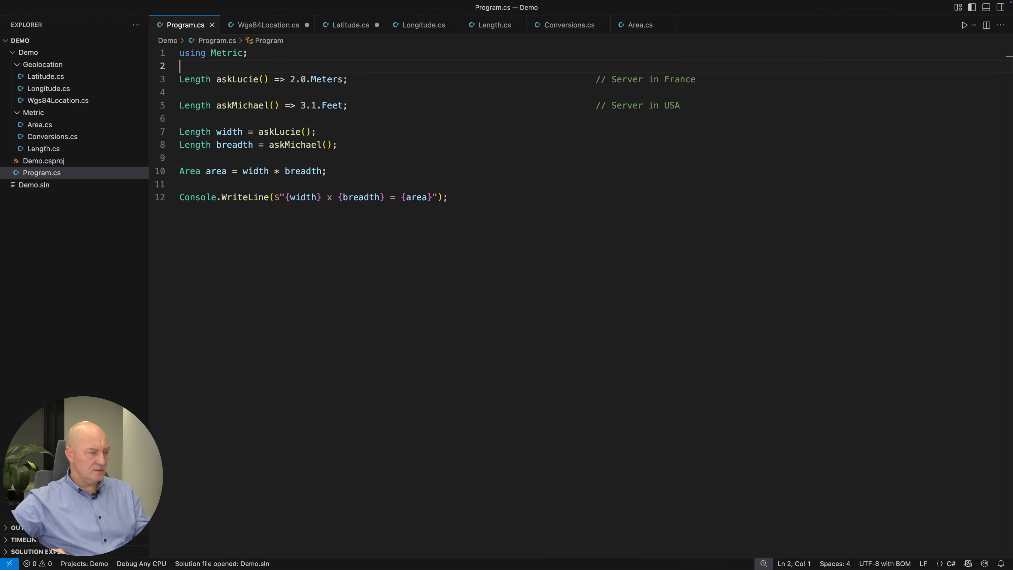
{"action": "type", "text": "using Geolocation;"}
{"action": "type", "text": "v"}
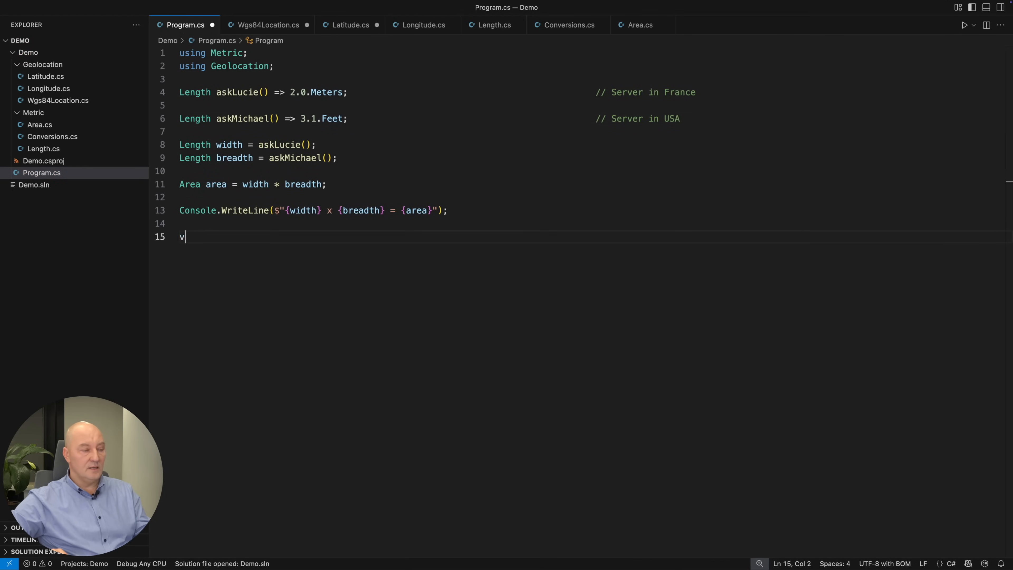
{"action": "type", "text": "ar location = new Wgs84location(Latitude.North(48.8"}
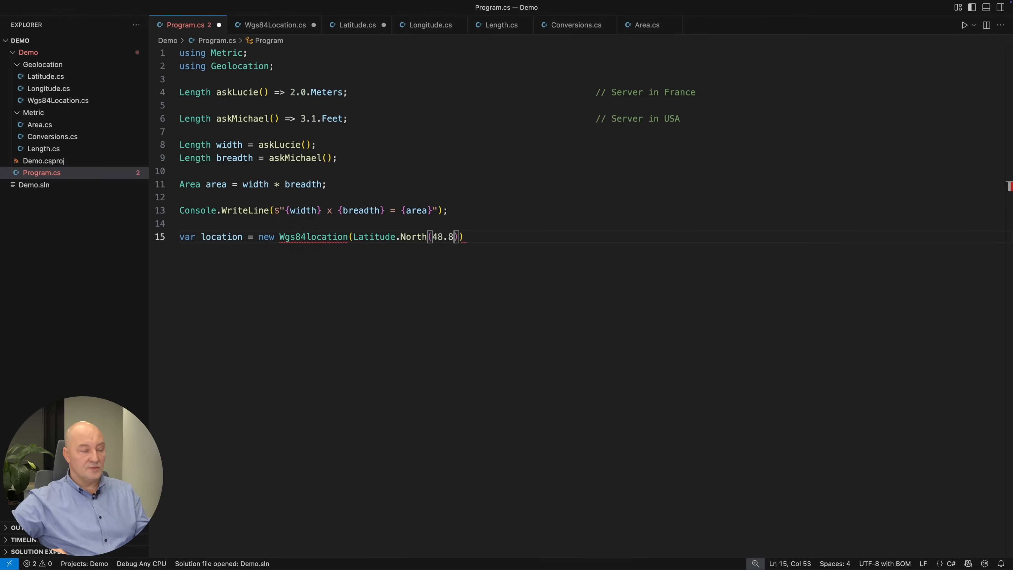
{"action": "type", "text": "584), Longitude.East(2.2945"}
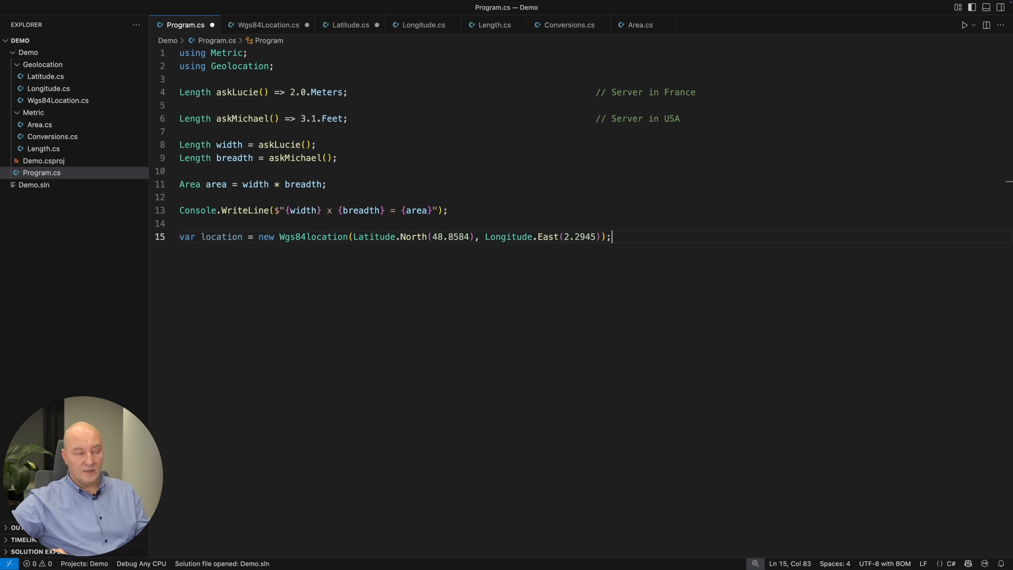
Add a Console.WriteLine printing the location as the Eiffel Tower position
{"action": "type", "text": "Console.WriteLine($\"Drive me to Eiffel Tower: {loca"}
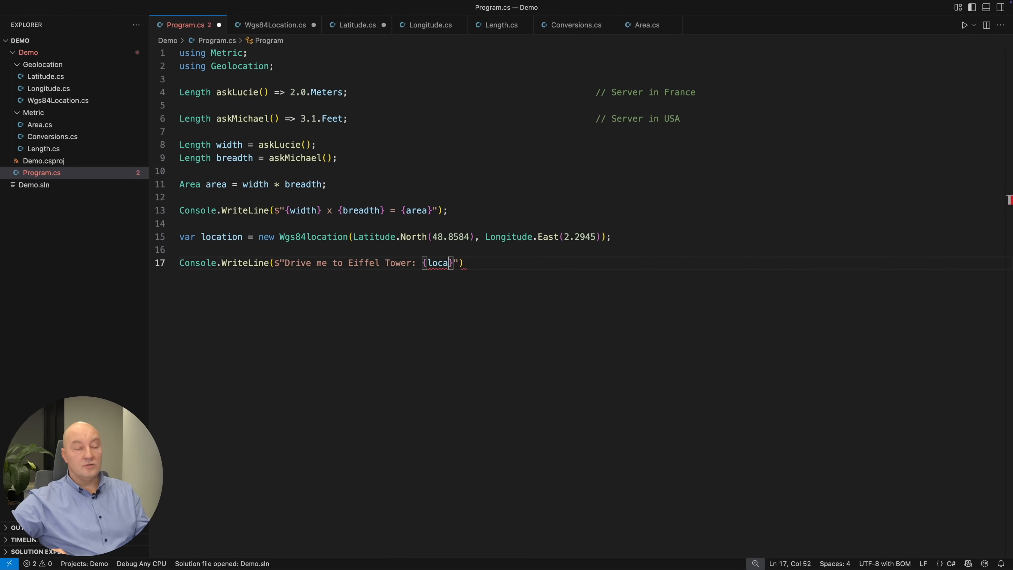
{"action": "type", "text": "tion}\");"}
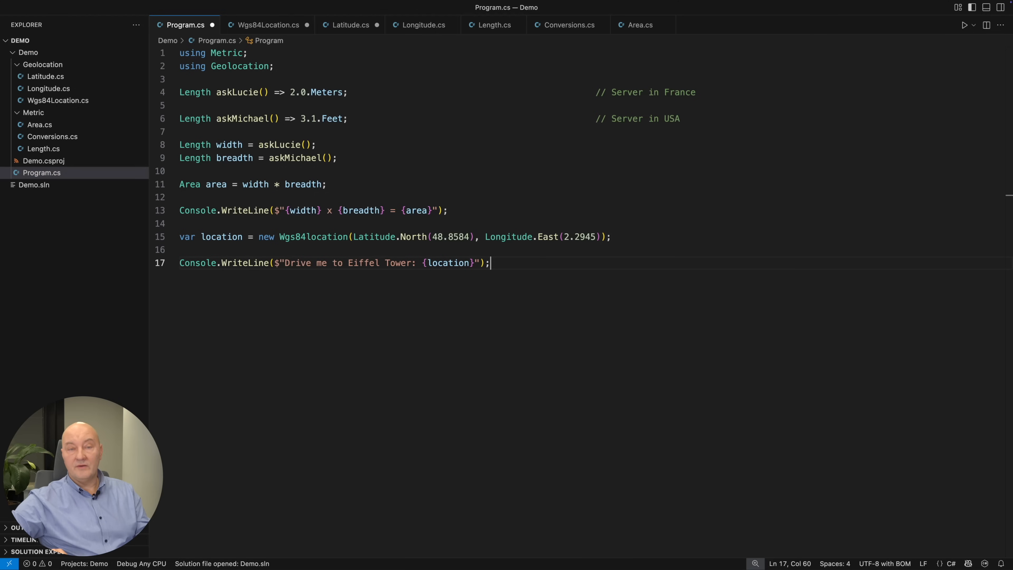